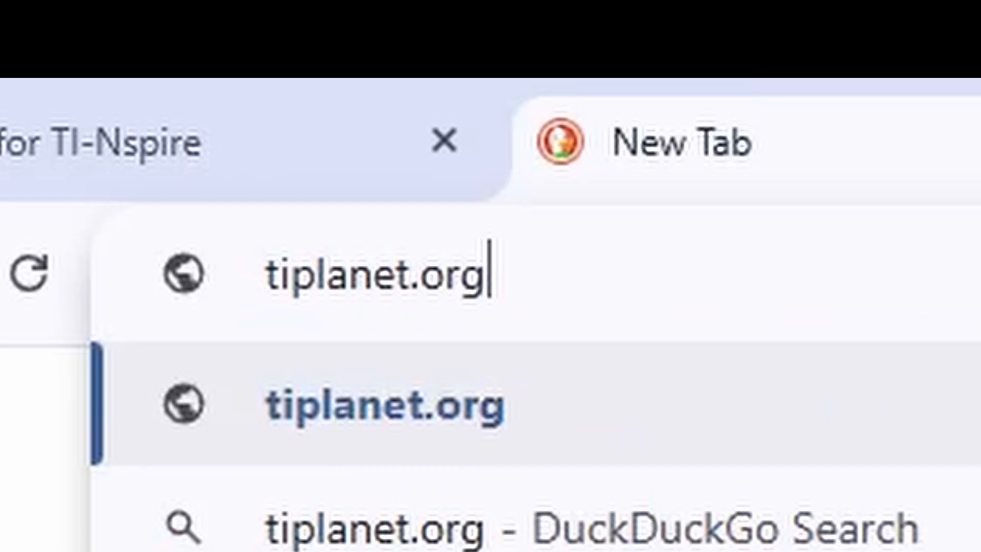
# Load tiplanet.org and follow through to the Ndless download section
pyautogui.press('Enter')
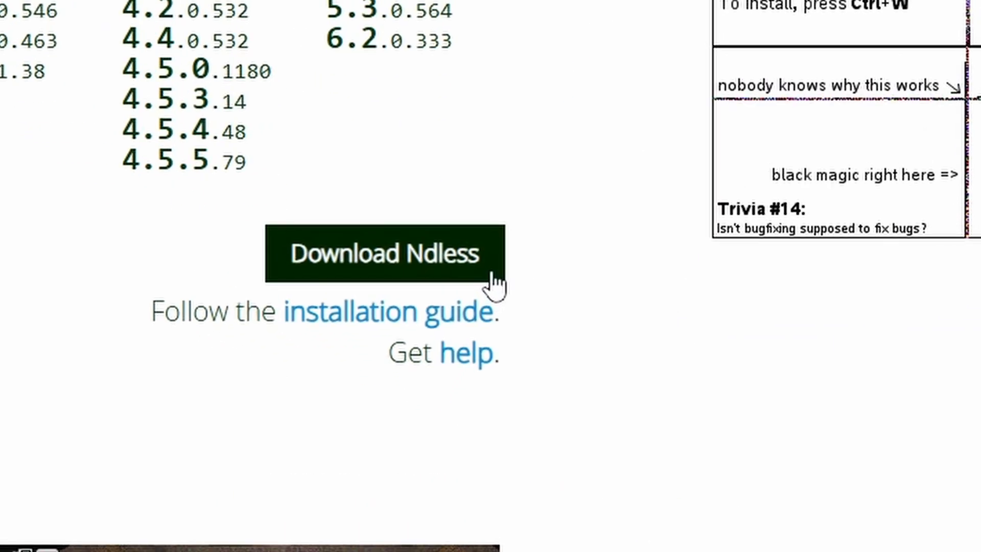
# Go to the Ndless r2020 release on GitHub and reach its assets list with ndless-r2020.zip
pyautogui.click(384, 253)
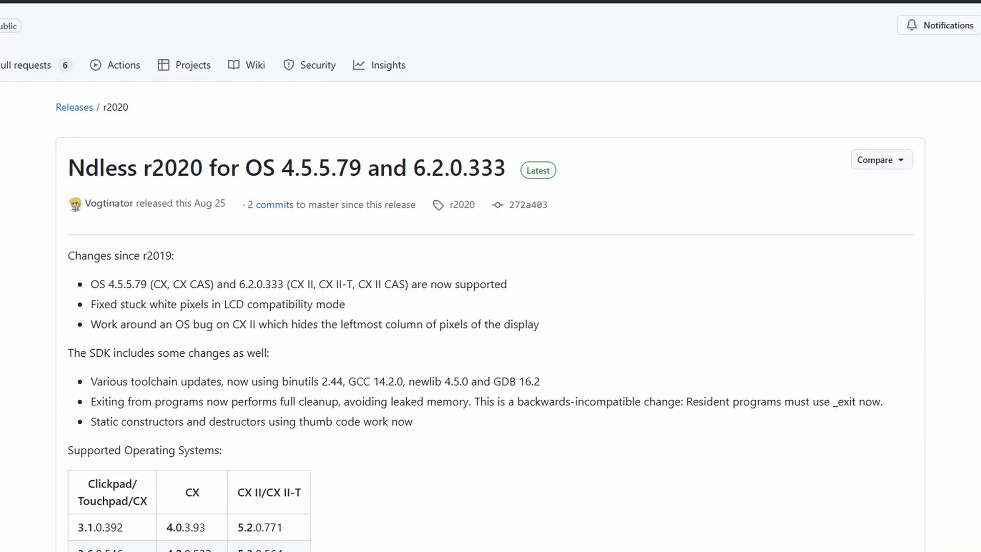
pyautogui.moveTo(34, 192)
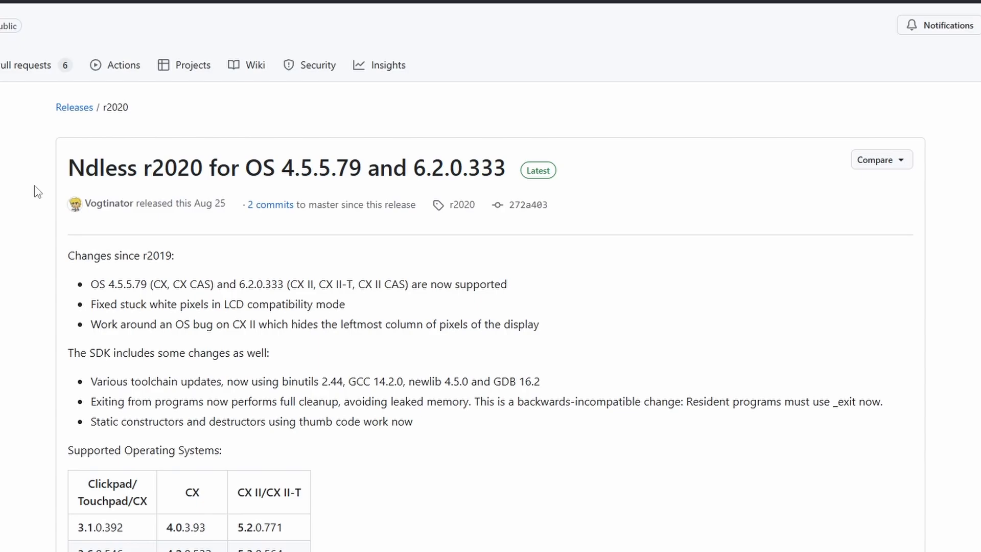
pyautogui.scroll(-3)
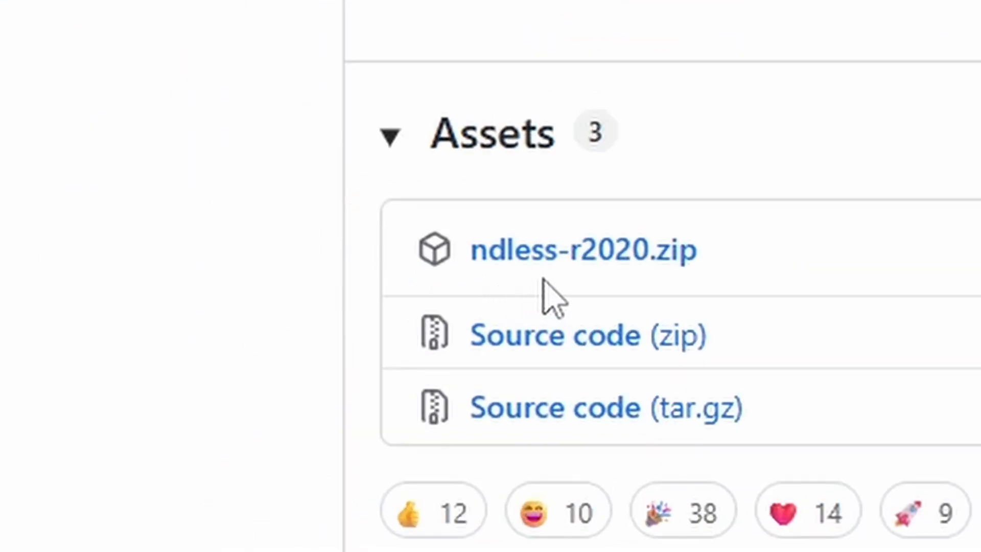
pyautogui.moveTo(687, 300)
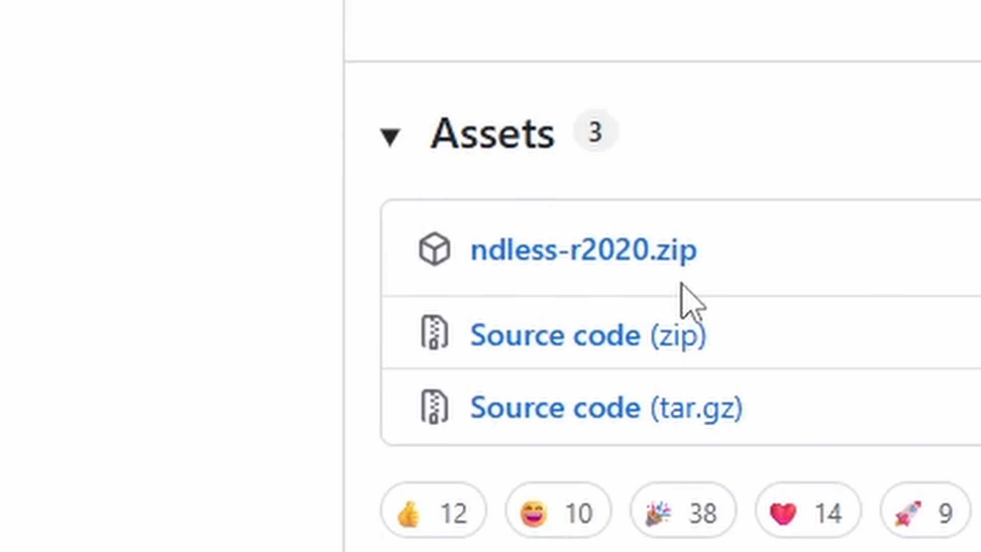
pyautogui.moveTo(735, 413)
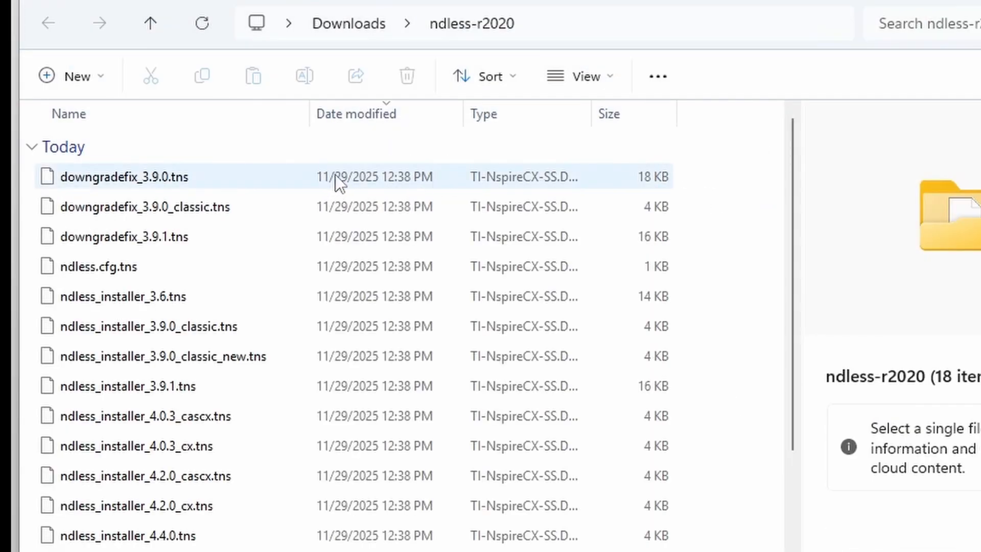
# View the extracted ndless-r2020 folder of .tns installer files in Downloads
pyautogui.click(131, 505)
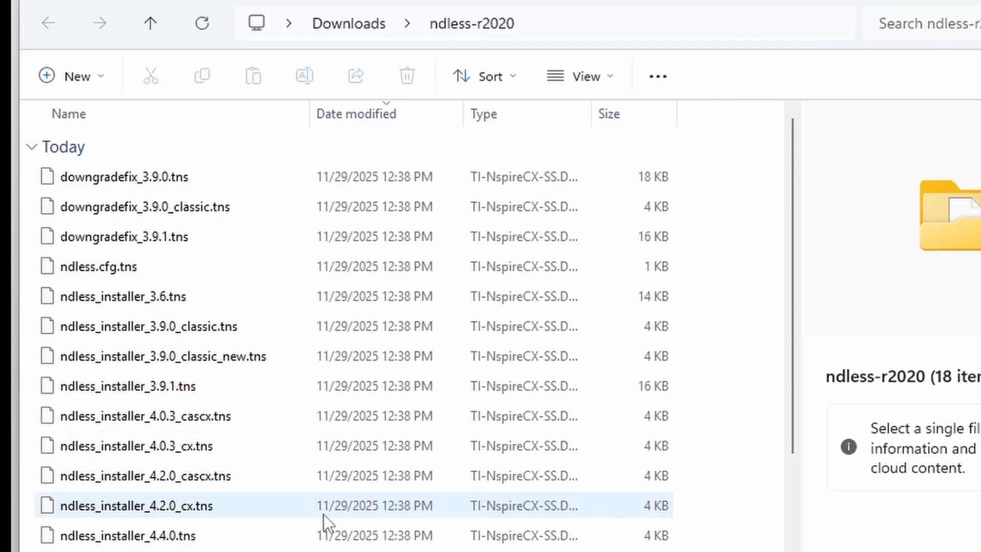
pyautogui.moveTo(327, 518)
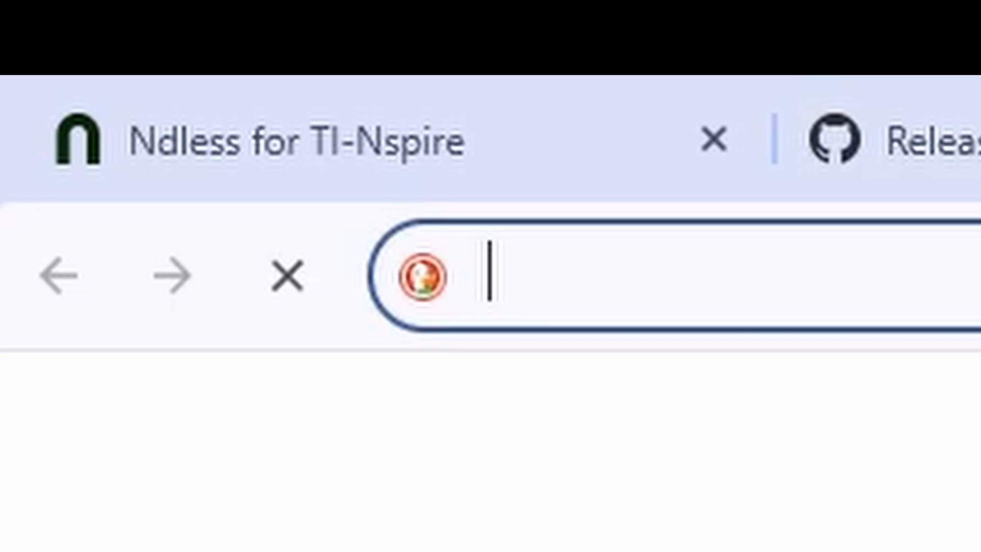
# Go to nspireconnect.ti.com/nsc to reach the TI-Nspire CX II Connect start page
pyautogui.write('nspireconnect.ti.com/nsc/')
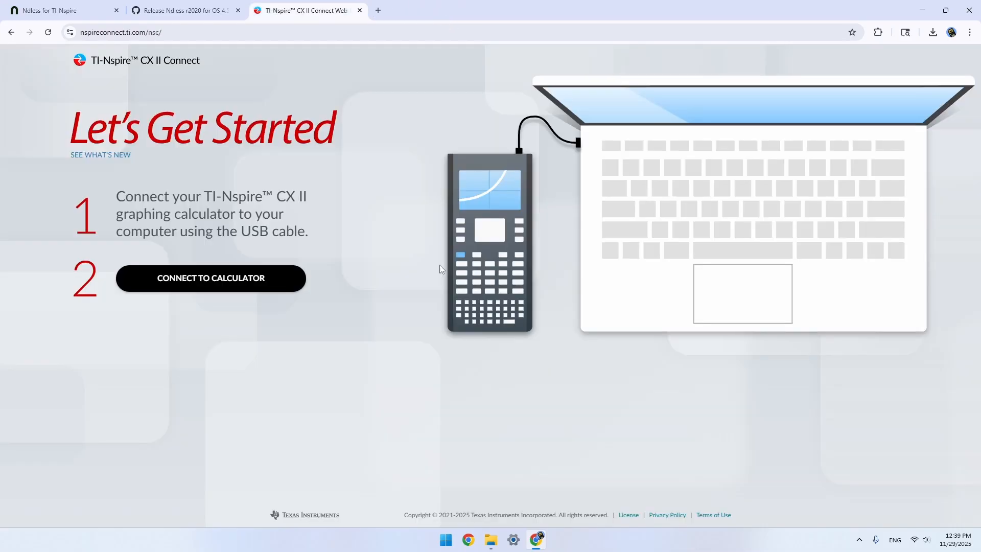
pyautogui.moveTo(365, 243)
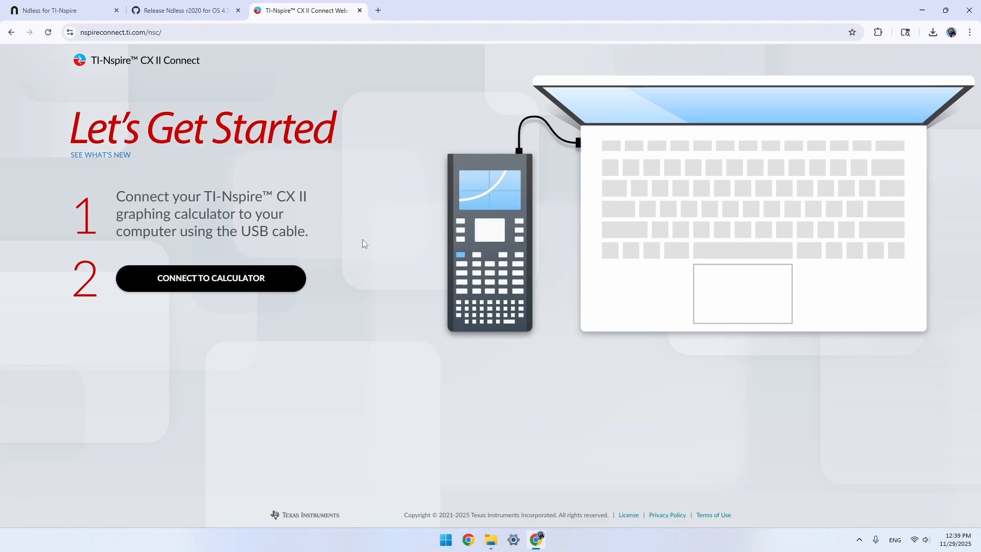
# Connect the web app to the TI-Nspire CX II handheld
pyautogui.click(210, 278)
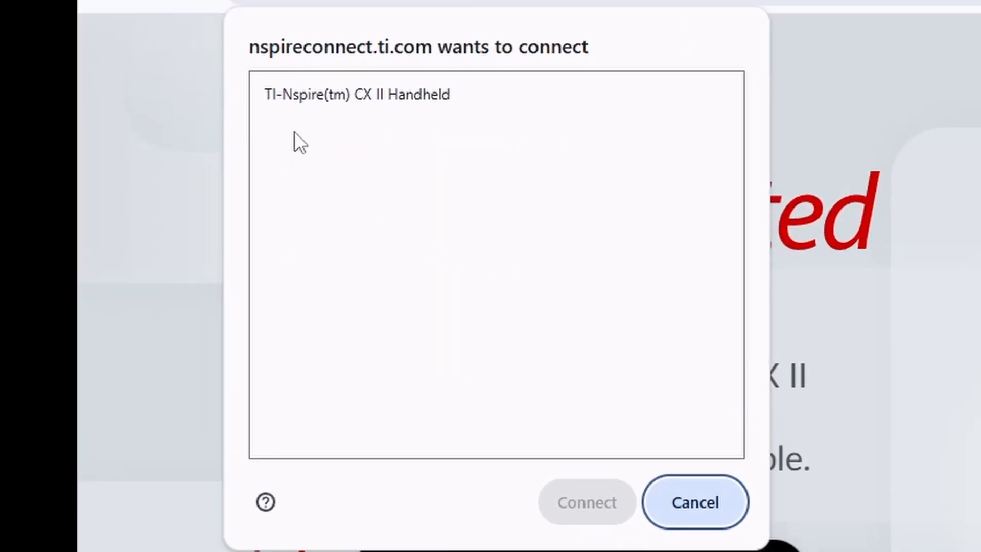
pyautogui.moveTo(399, 124)
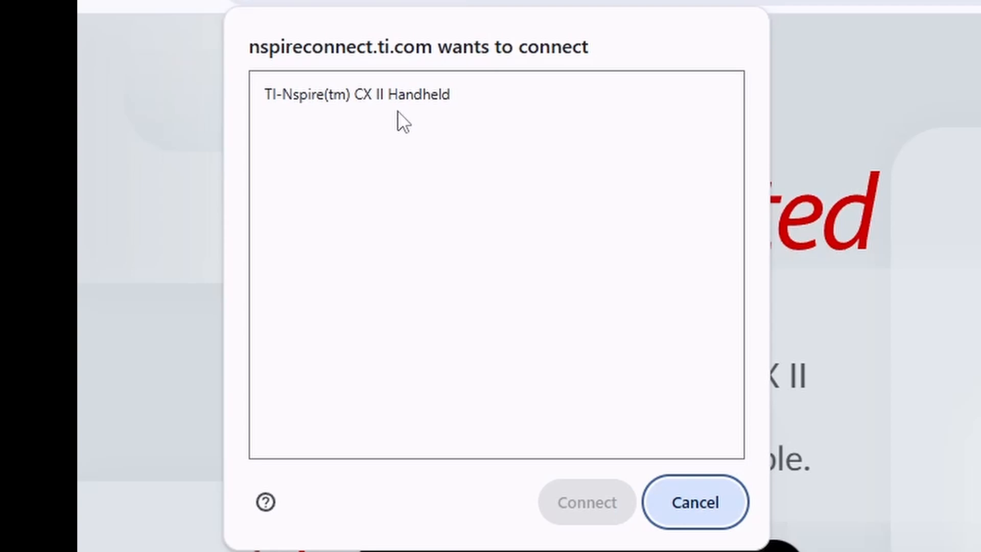
pyautogui.click(585, 502)
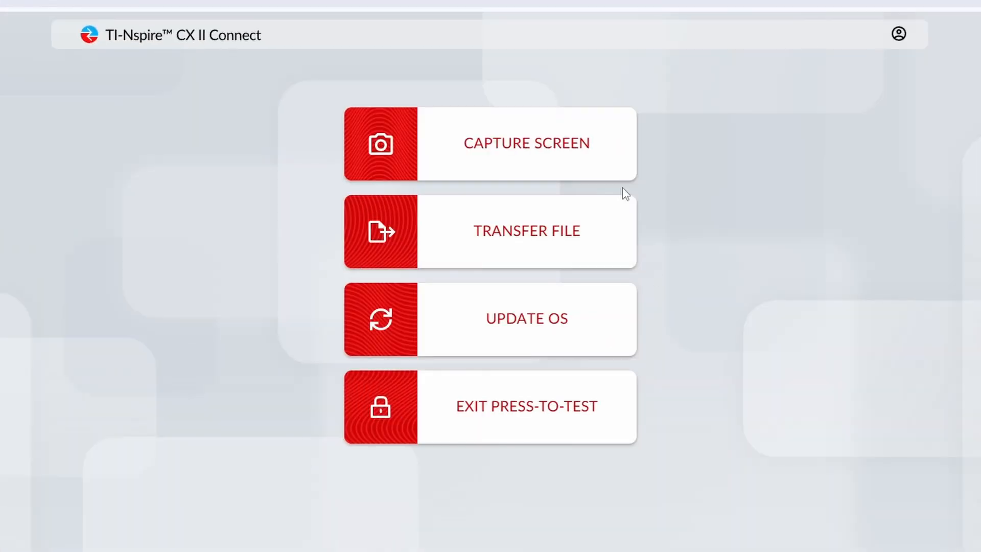
pyautogui.moveTo(715, 291)
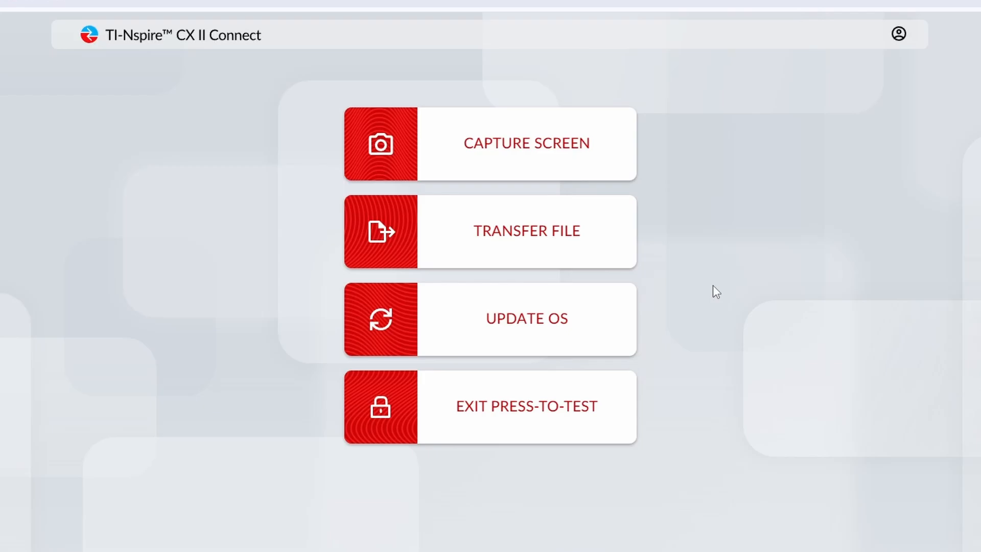
# Transfer ndless.cfg, the Ndless installer and ndless_resources .tns files to the calculator's My Documents
pyautogui.click(527, 231)
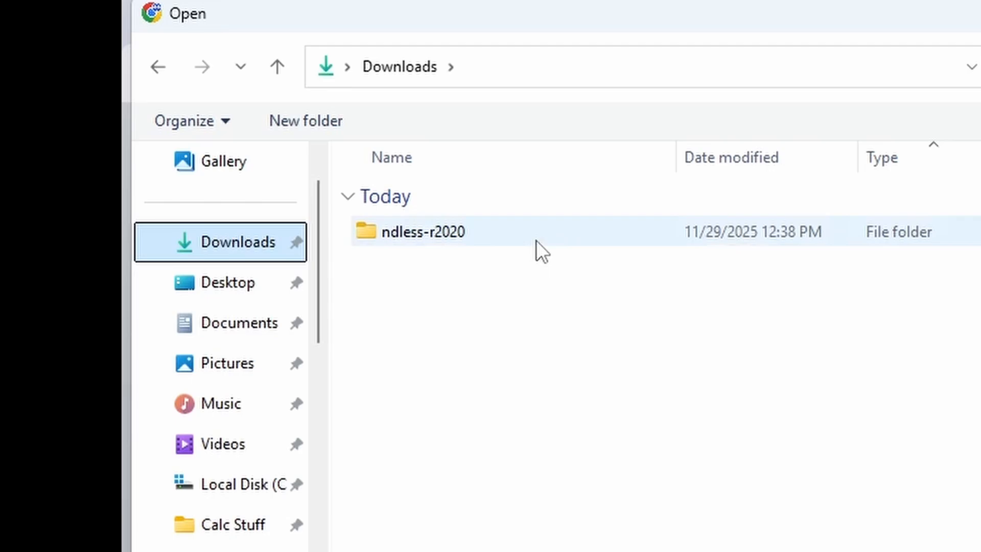
pyautogui.doubleClick(424, 231)
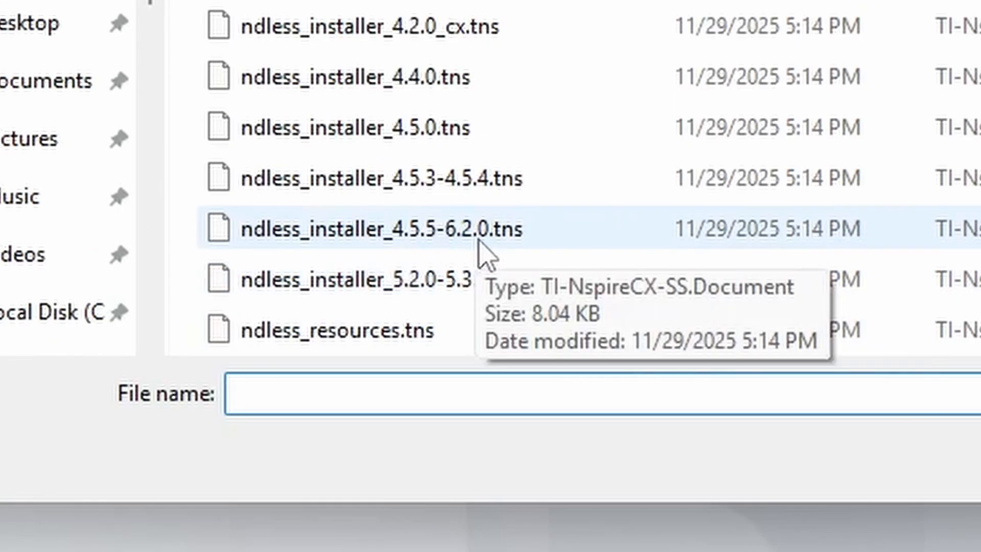
pyautogui.moveTo(380, 268)
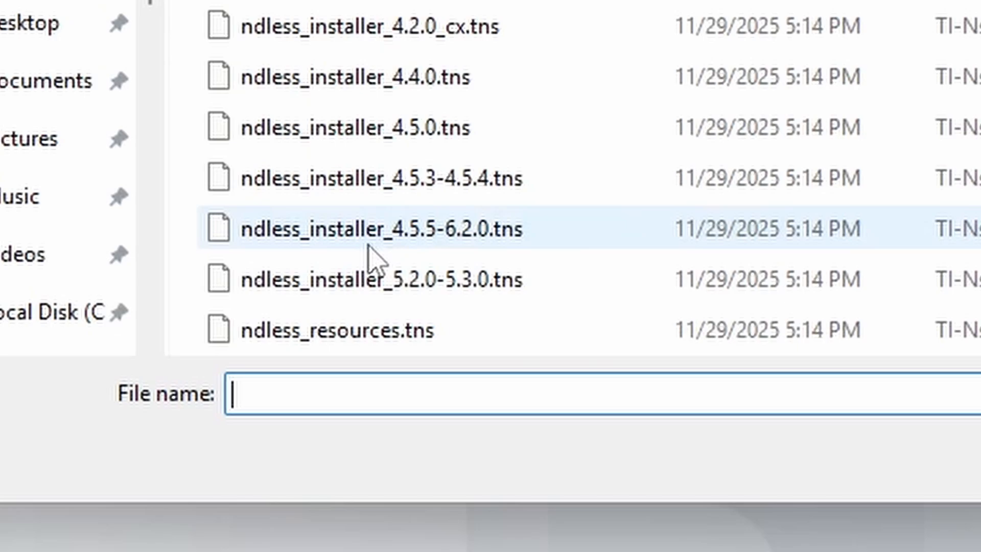
pyautogui.moveTo(449, 265)
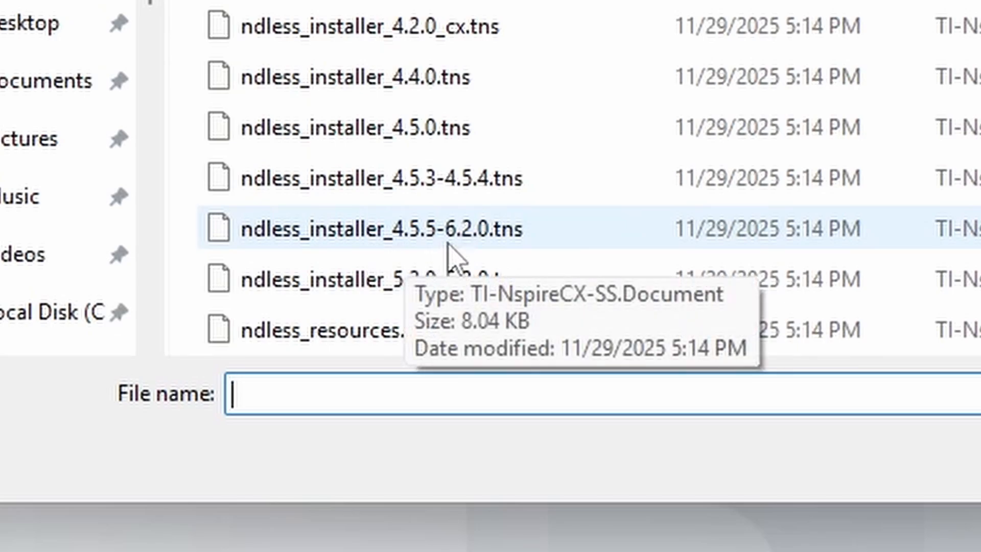
pyautogui.click(380, 228)
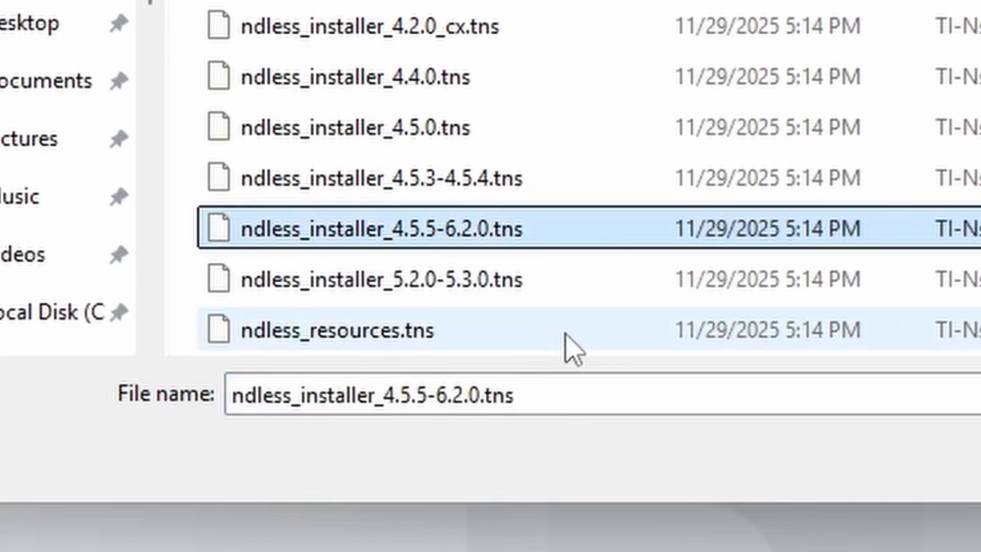
pyautogui.click(337, 329)
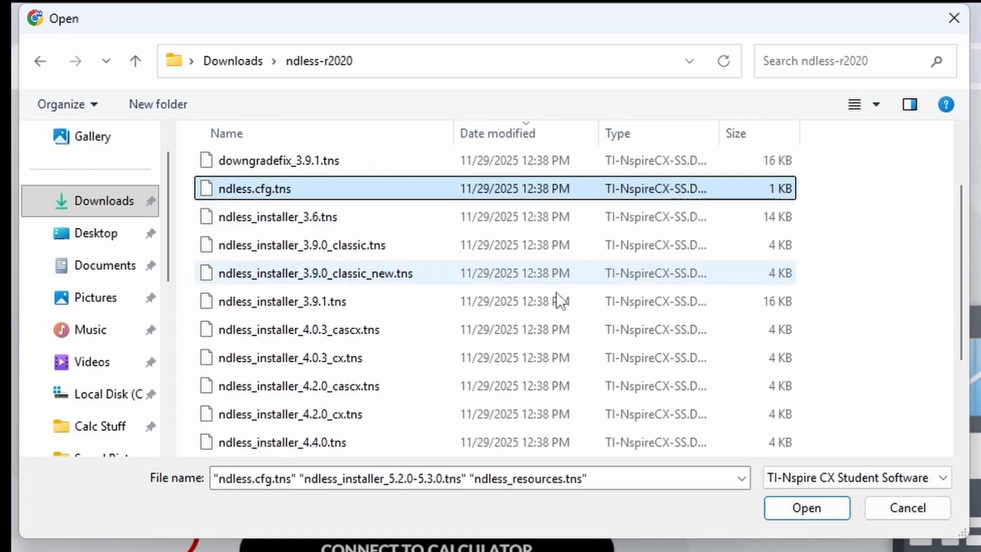
pyautogui.click(807, 508)
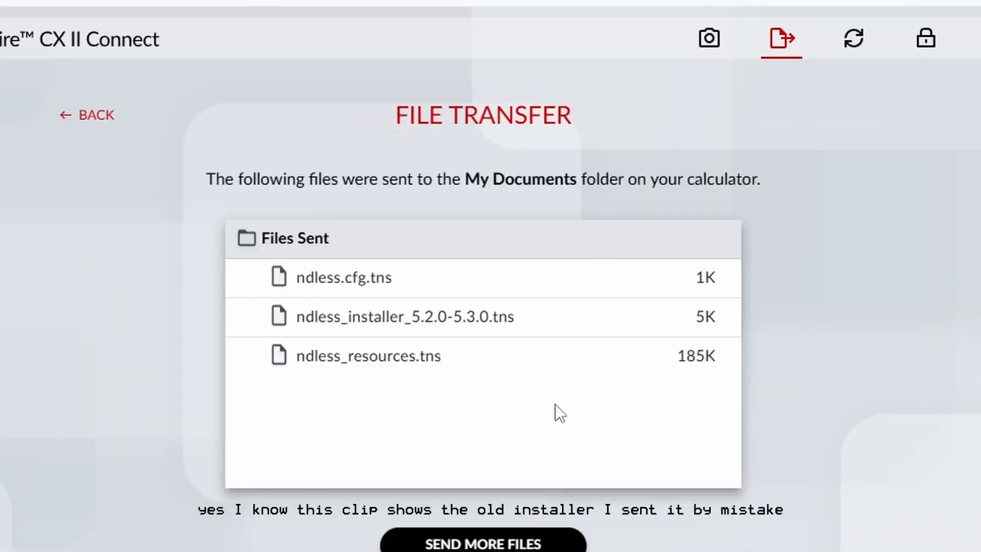